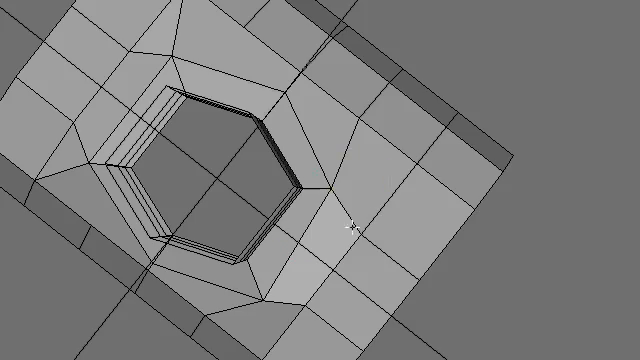
- Drag the hexagonal ring upward into a cylinder above the block
drag(350, 225, 320, 270)
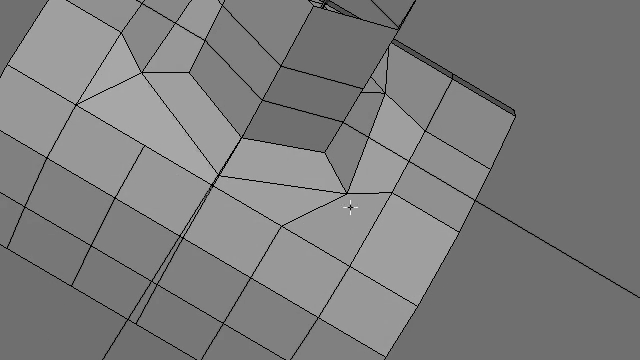
mouse_move(345, 220)
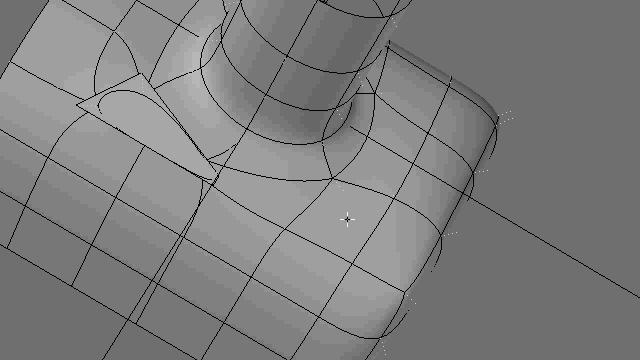
mouse_move(347, 190)
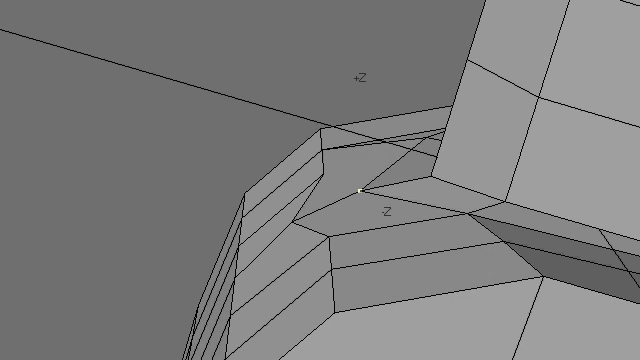
mouse_move(335, 205)
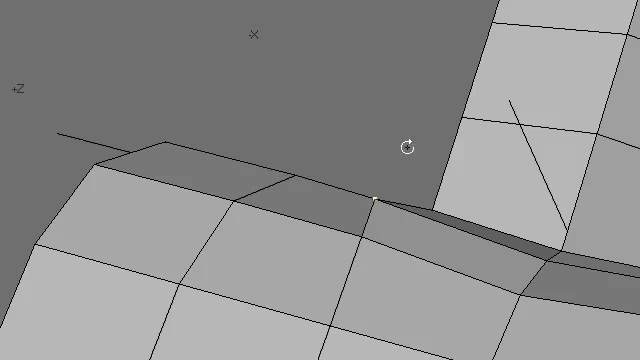
- Orbit around the block corner and cylinder base to reach vertices for relaxing
drag(410, 145, 350, 207)
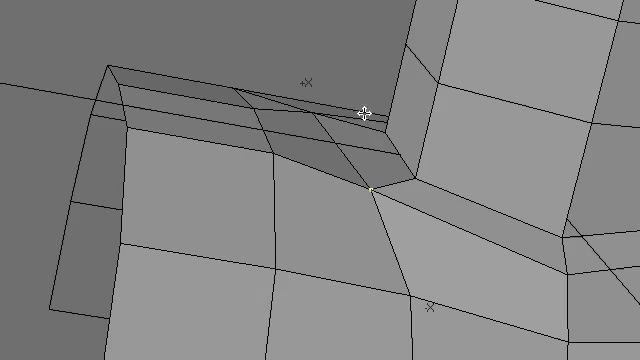
mouse_move(472, 210)
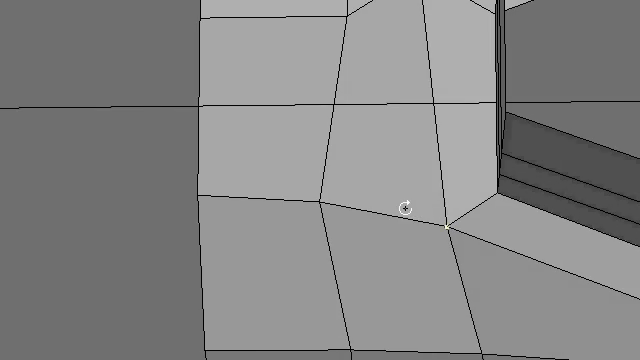
drag(405, 205, 313, 131)
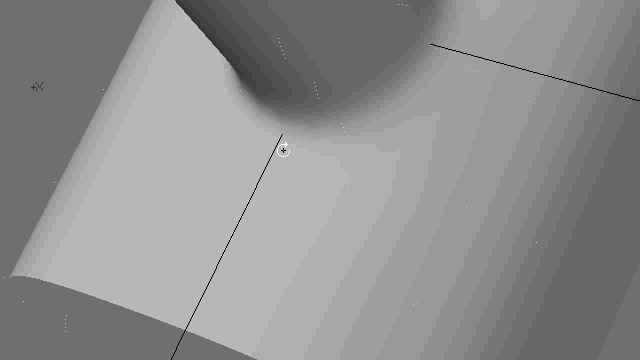
- Orbit to inspect the smoothed blend where the cylinder meets the block
drag(287, 150, 387, 246)
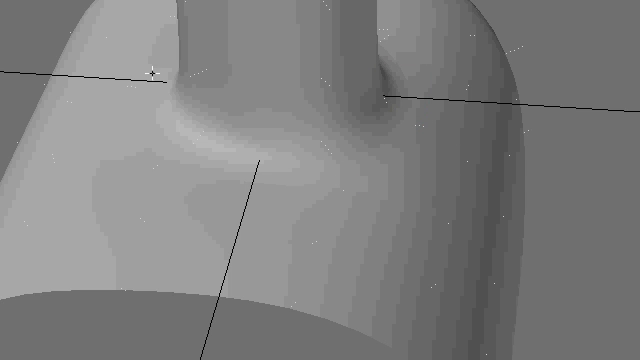
mouse_move(326, 192)
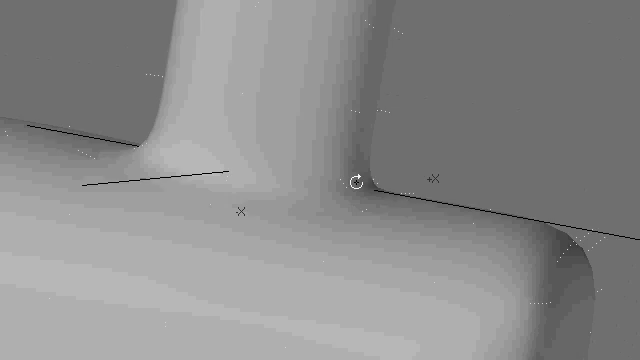
drag(355, 180, 365, 192)
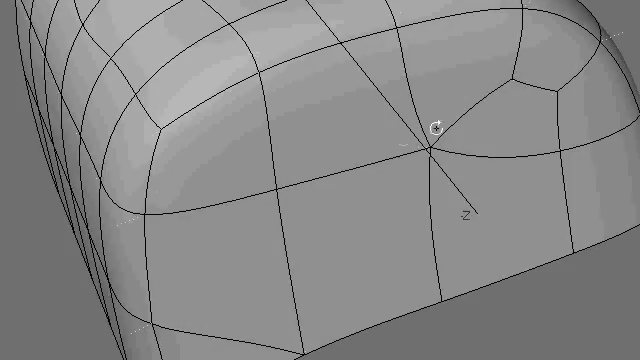
- Orbit around the block's rounded top to reach the pole vertex
drag(435, 125, 290, 160)
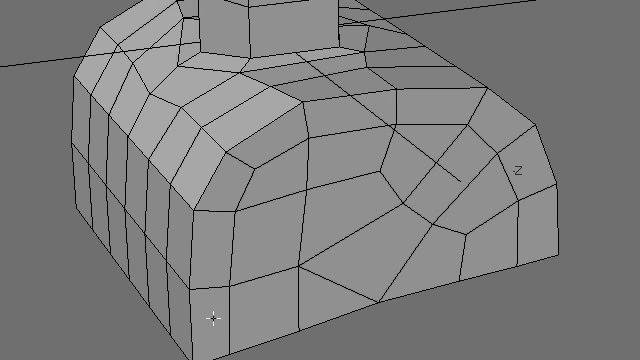
mouse_move(277, 130)
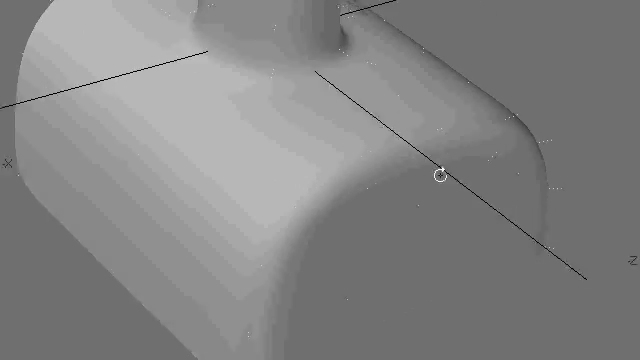
- Orbit to view the smooth subsurf block and cylinder from the side
drag(438, 178, 313, 240)
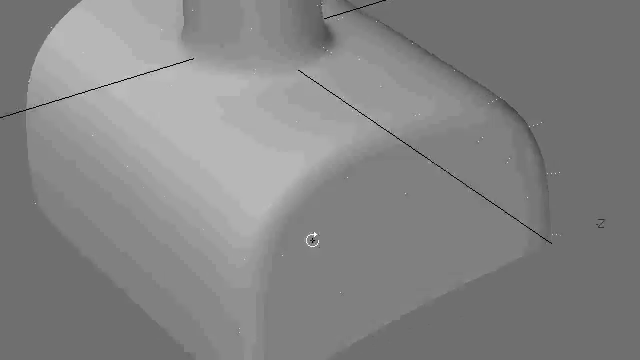